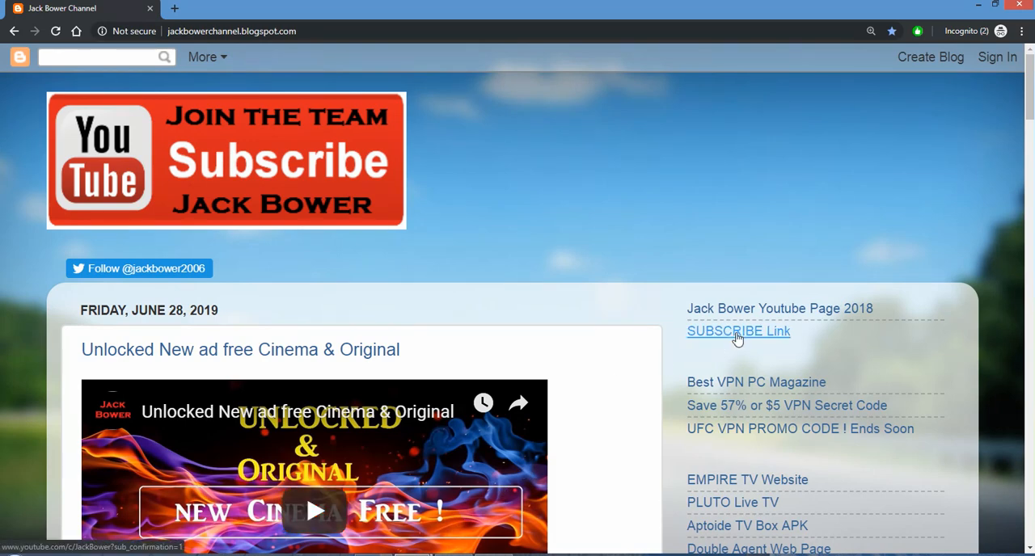
Scroll the 'set tv news' results and open TorrentFreak's Netflix and Hollywood piracy damages story
scroll("down", 3)
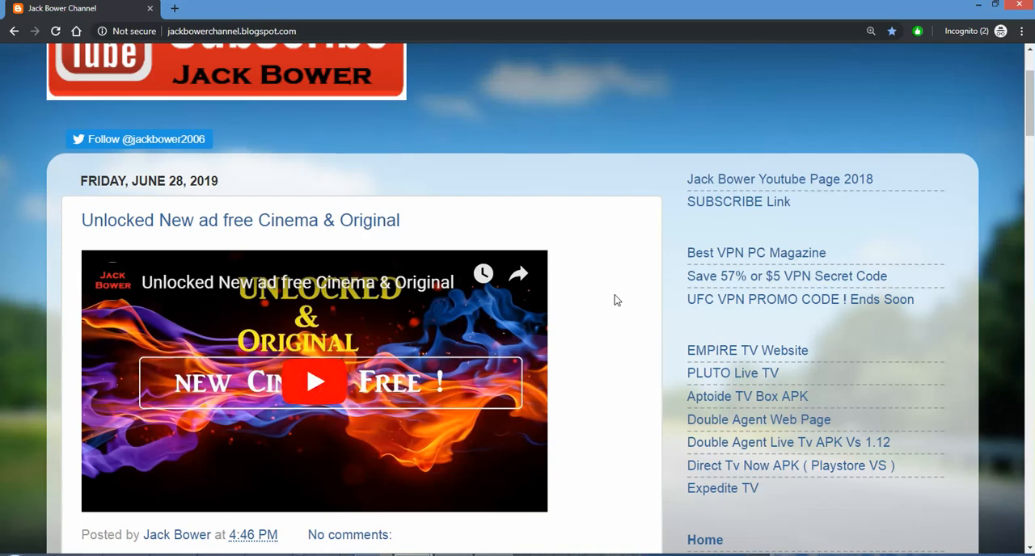
scroll("down", 3)
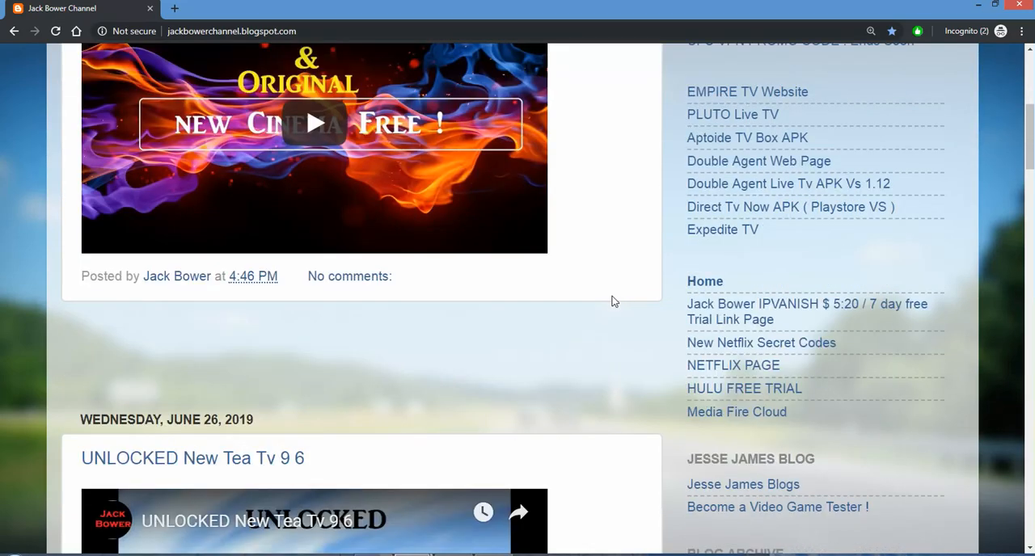
scroll("down", 3)
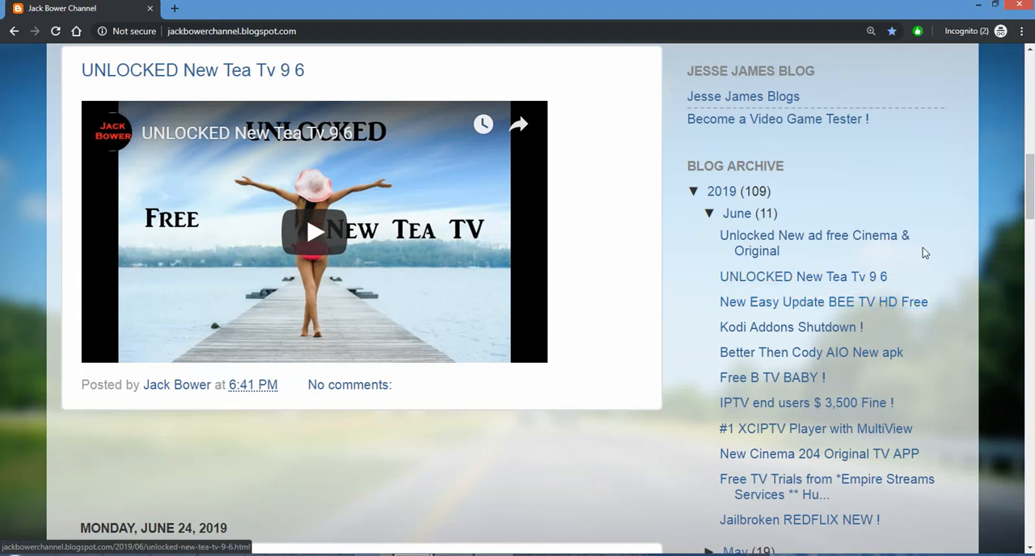
mouse_move(962, 204)
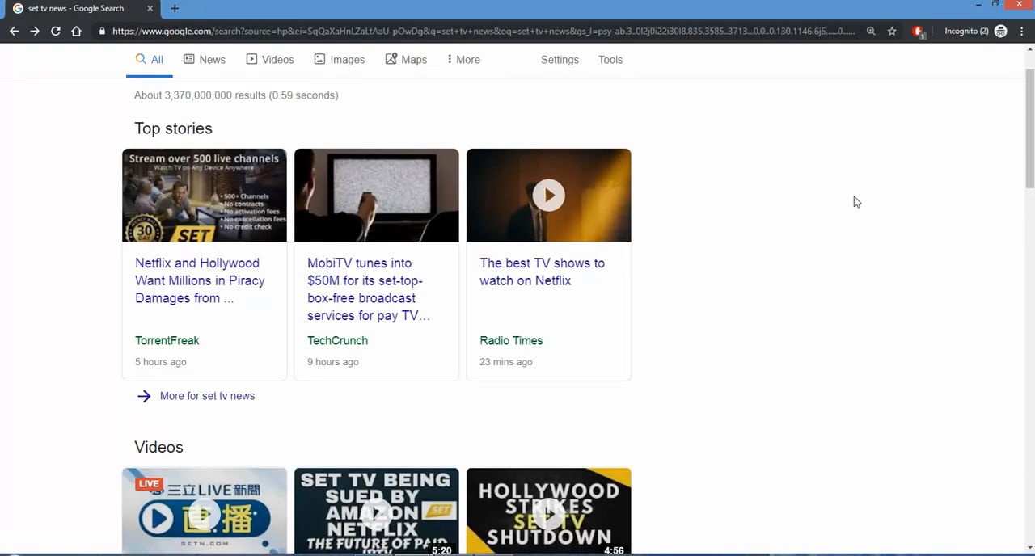
scroll("down", 3)
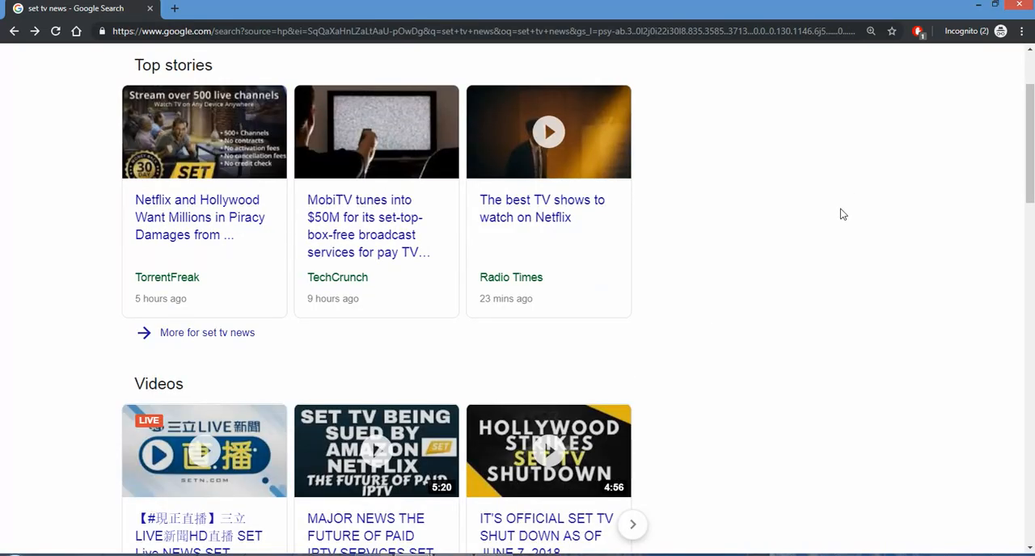
scroll("down", 3)
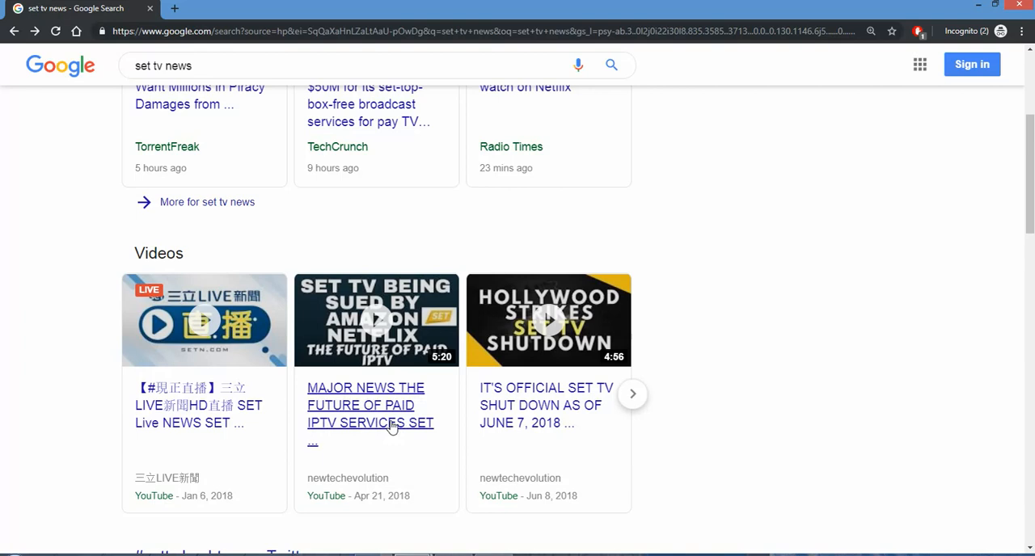
mouse_move(396, 444)
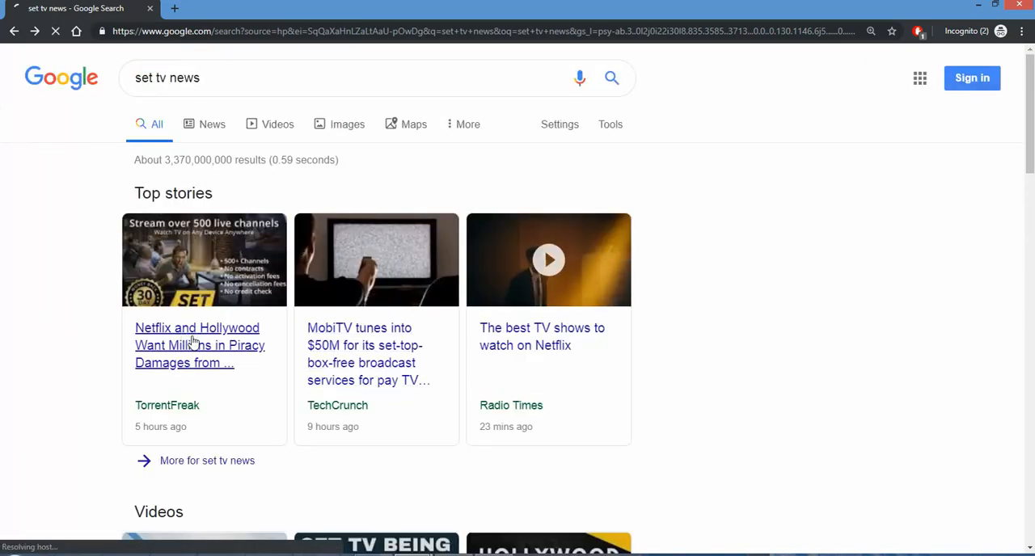
left_click(197, 344)
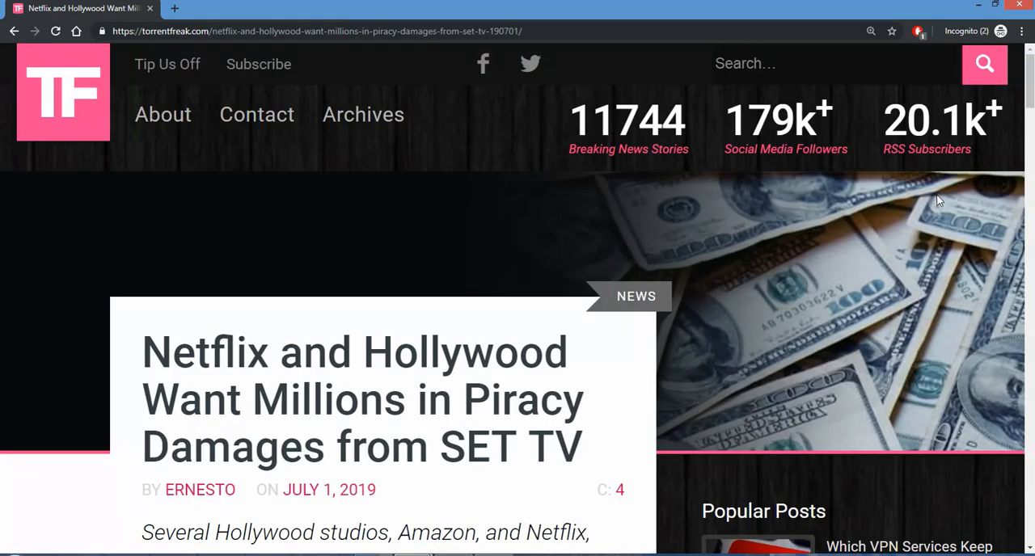
scroll("down", 3)
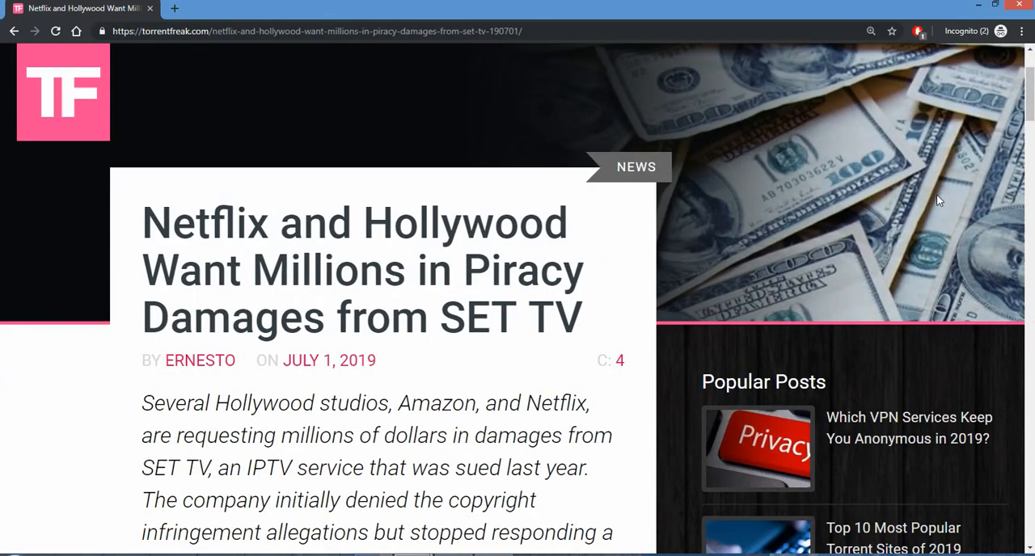
scroll("down", 3)
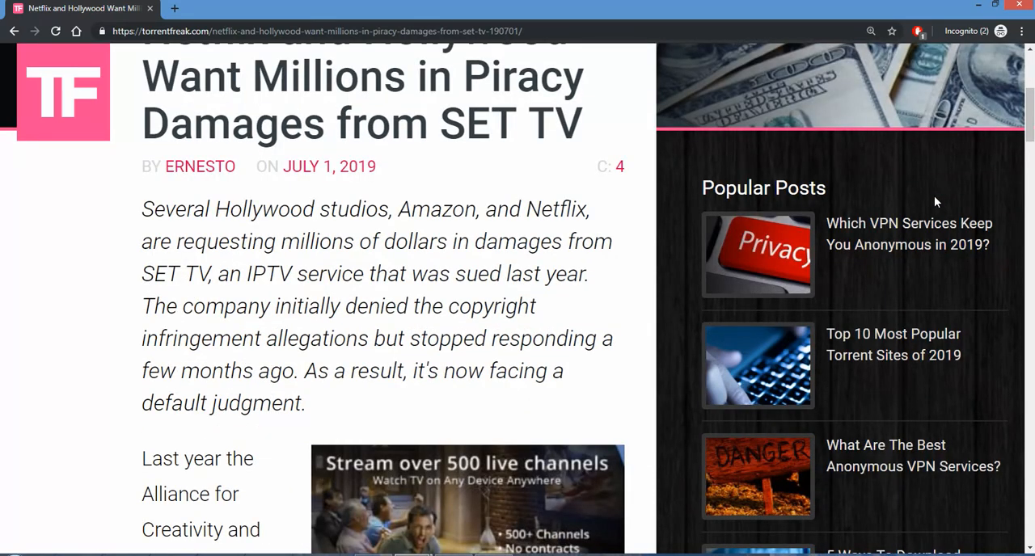
mouse_move(495, 521)
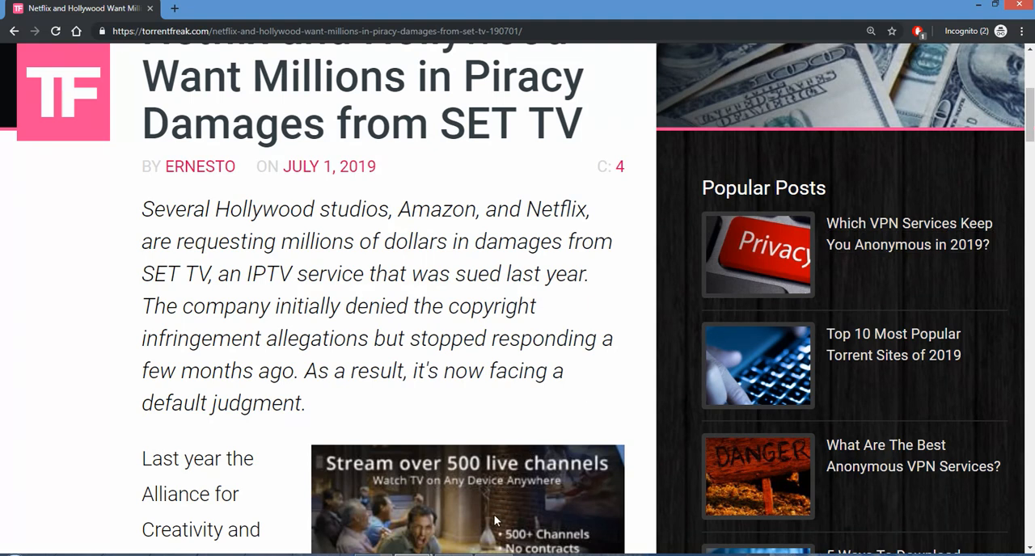
mouse_move(555, 424)
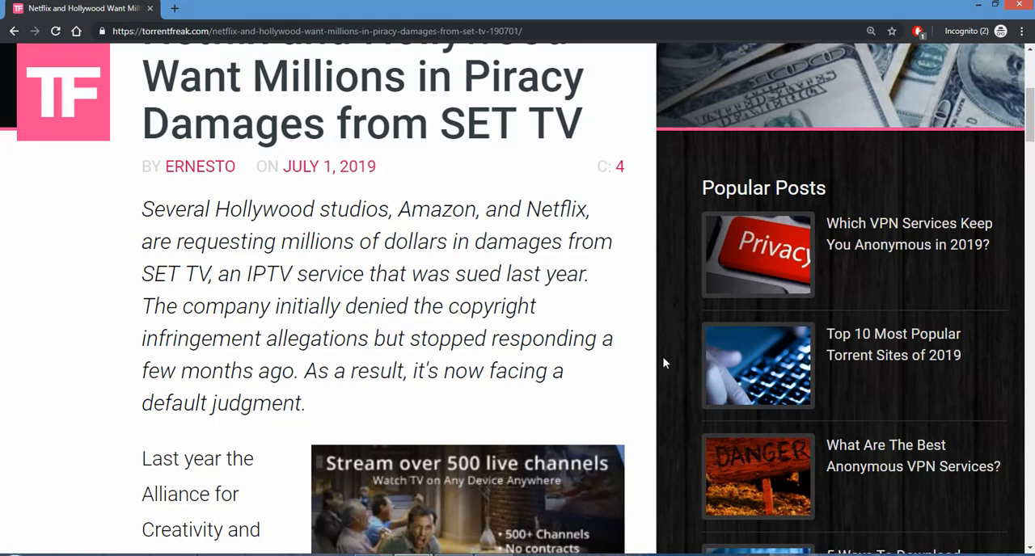
mouse_move(655, 364)
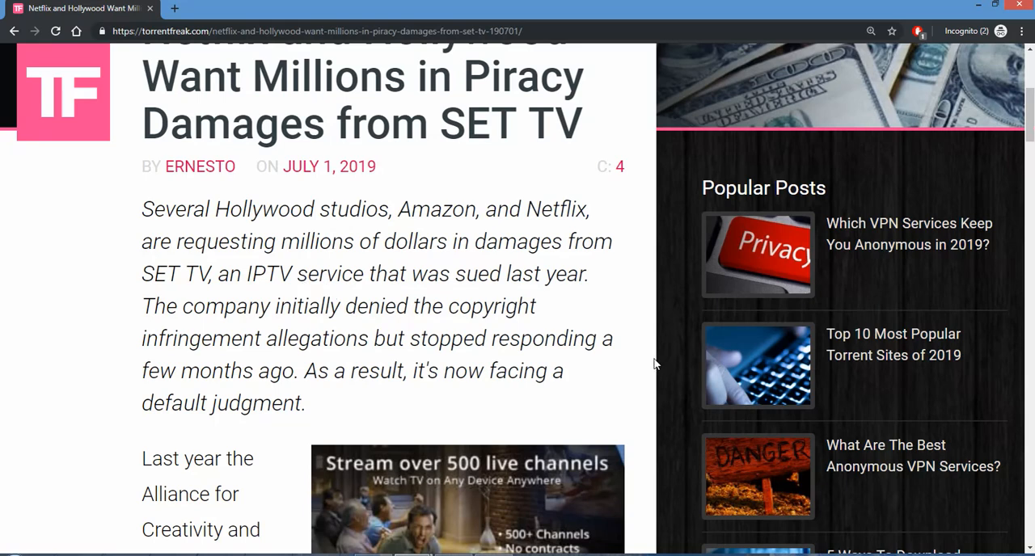
Scroll to the SET Broadcast lawsuit paragraph and highlight the studio names through Amazon, Netflix
scroll("down", 3)
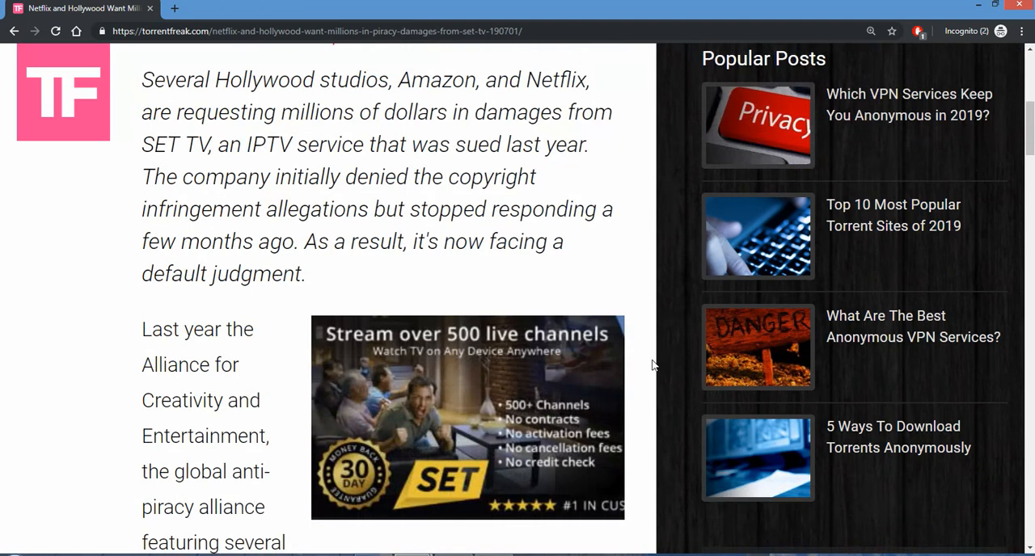
scroll("down", 3)
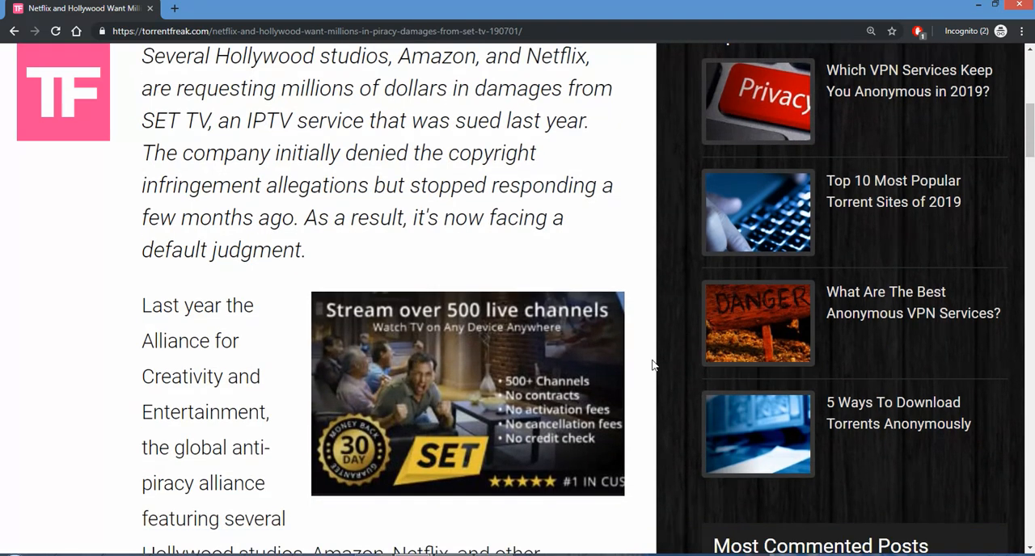
scroll("down", 3)
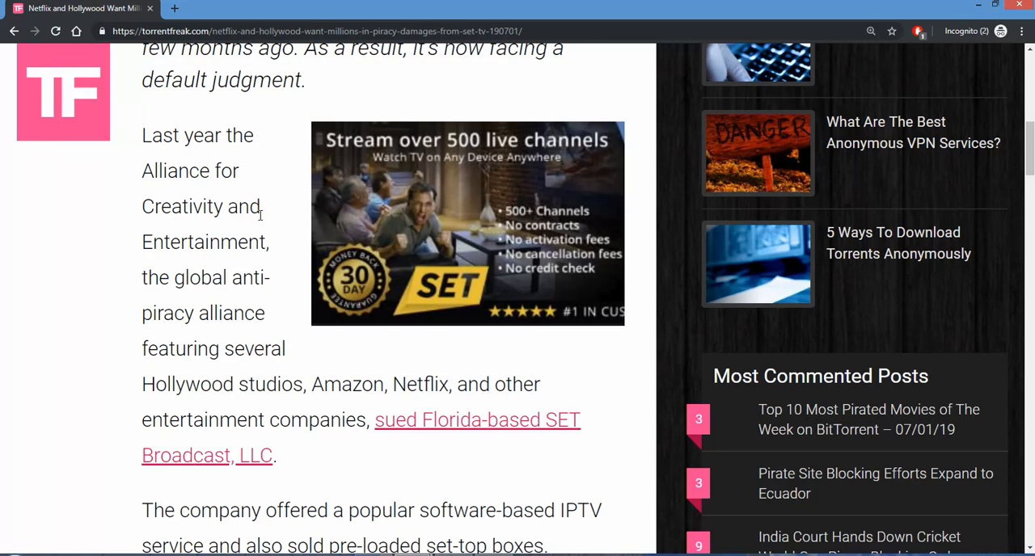
scroll("down", 3)
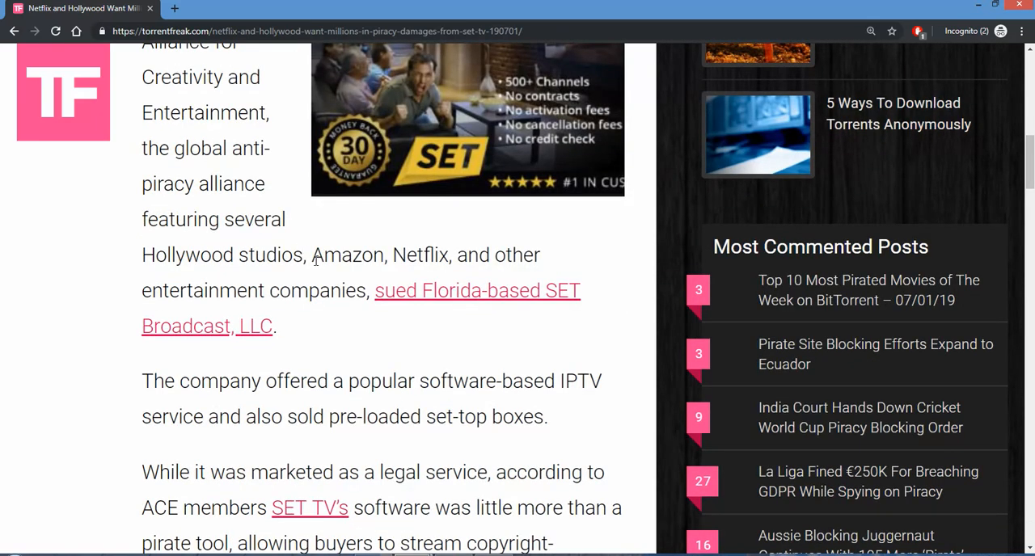
left_click_drag(310, 256, 429, 255)
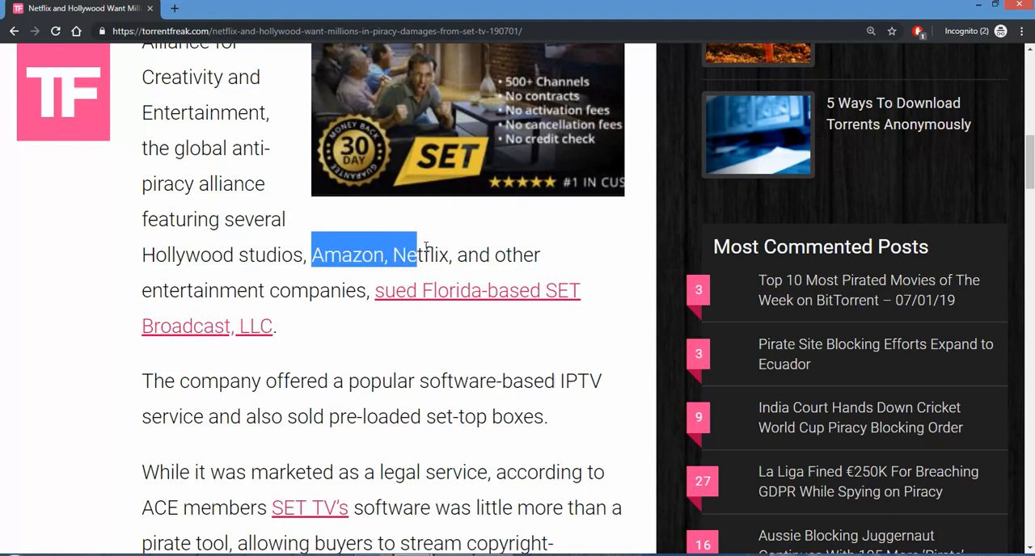
left_click_drag(417, 255, 453, 256)
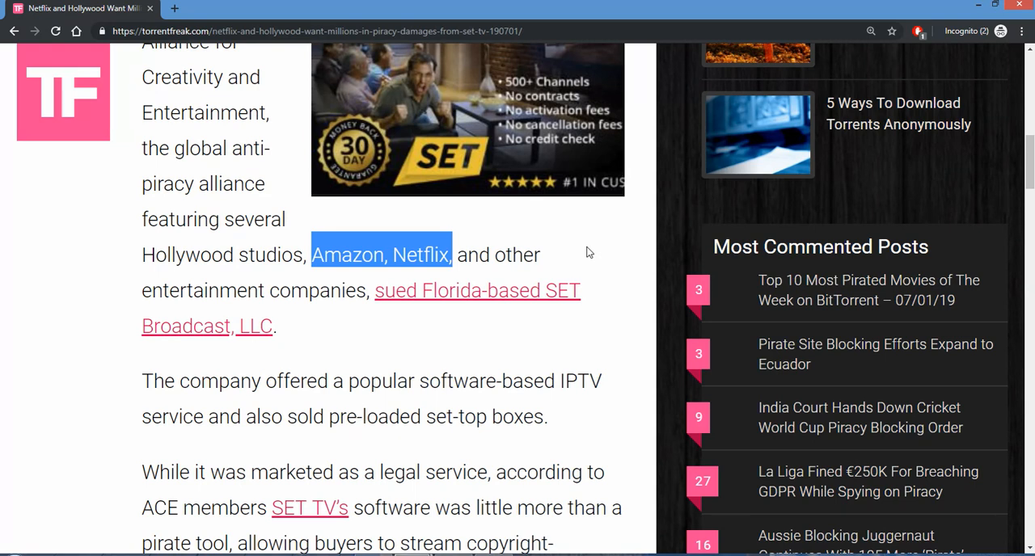
mouse_move(478, 239)
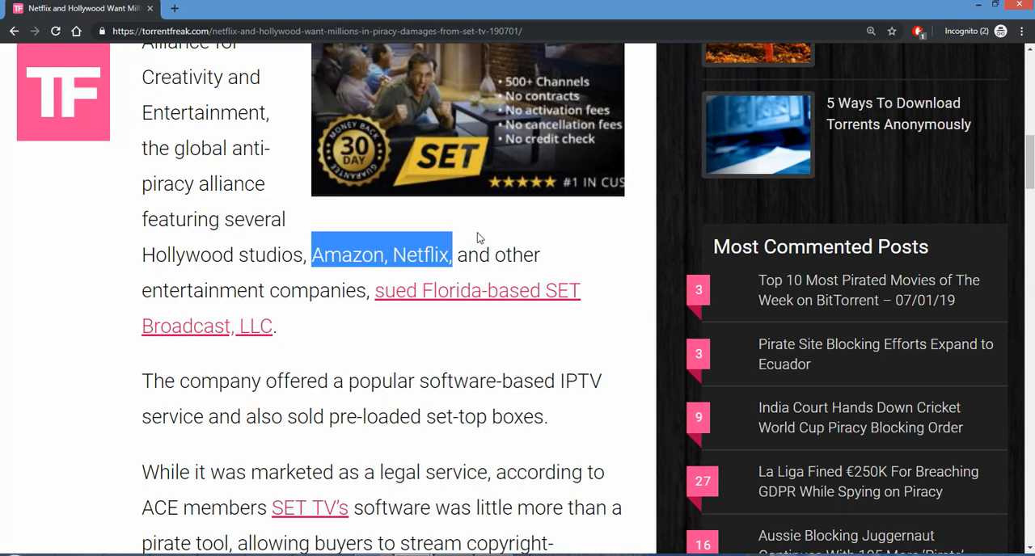
mouse_move(477, 236)
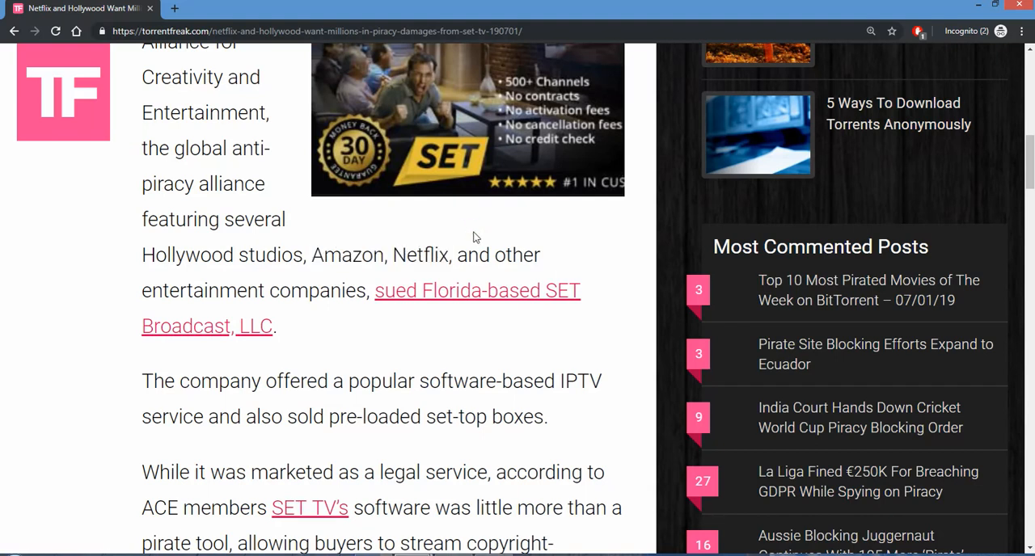
mouse_move(437, 258)
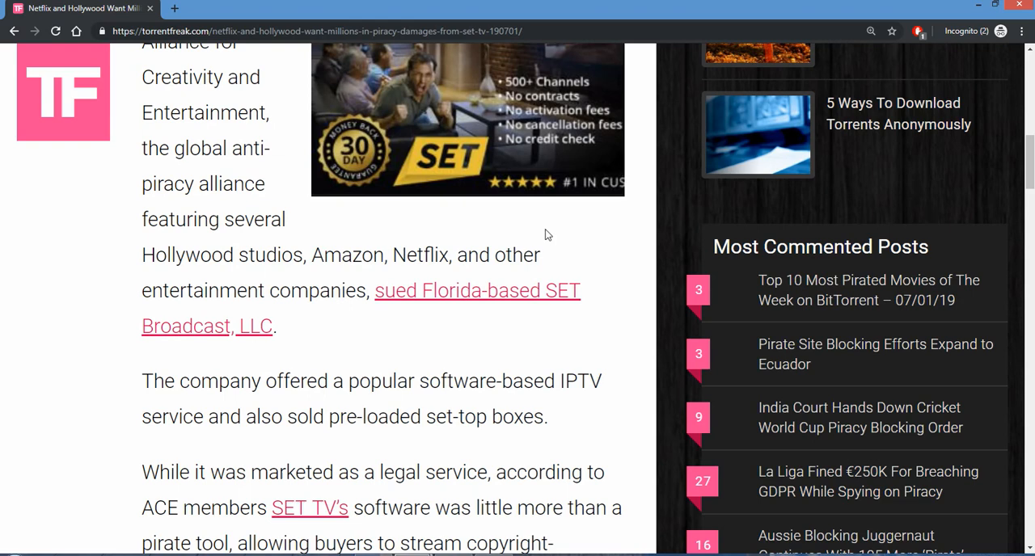
mouse_move(540, 238)
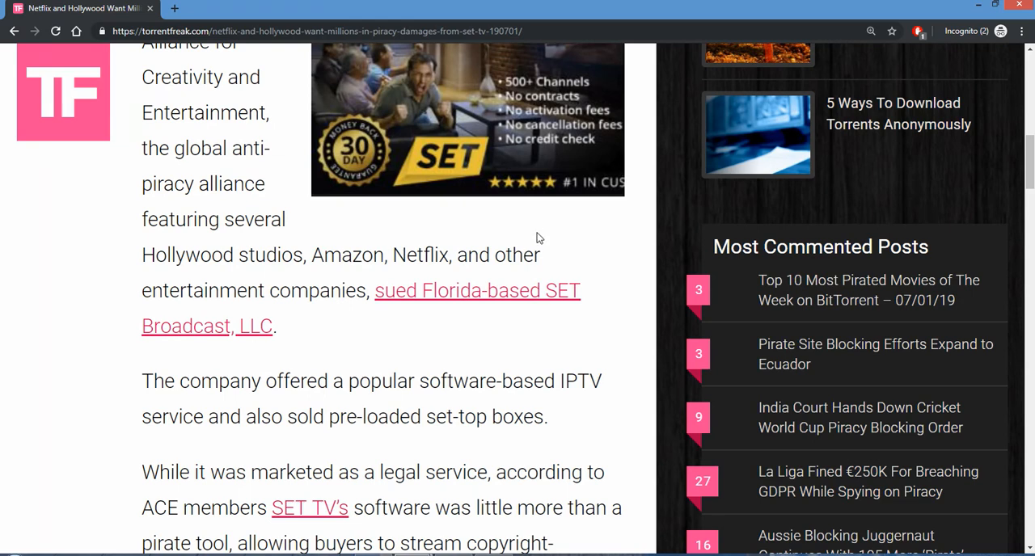
Scroll through the $7,650,000 damages motion to the 260,000 monthly users and injunction paragraphs
scroll("down", 3)
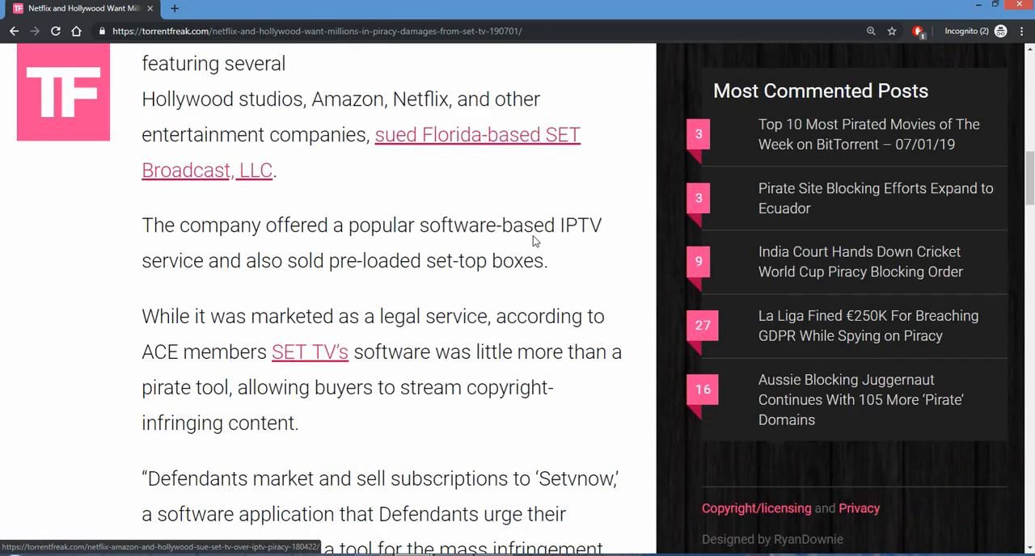
scroll("down", 3)
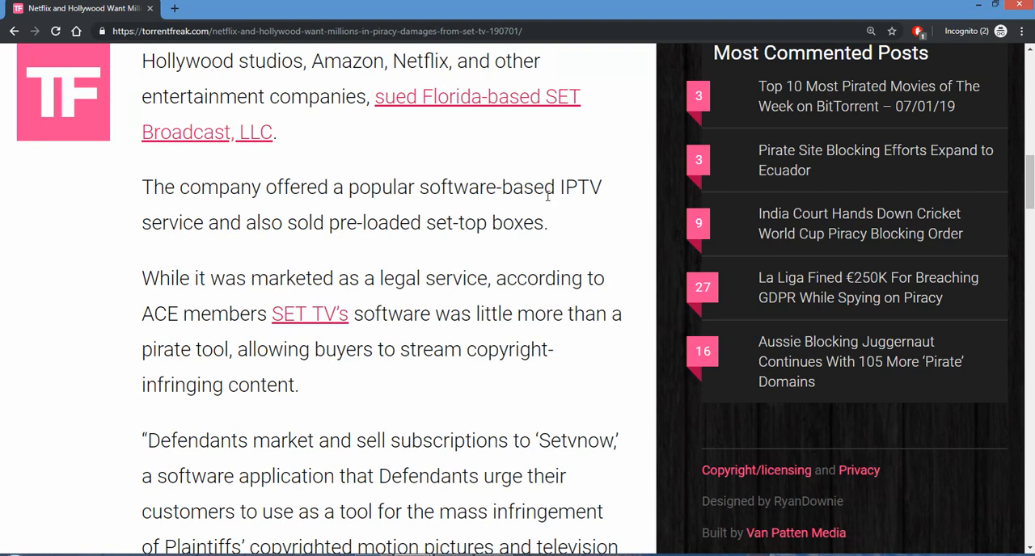
scroll("down", 3)
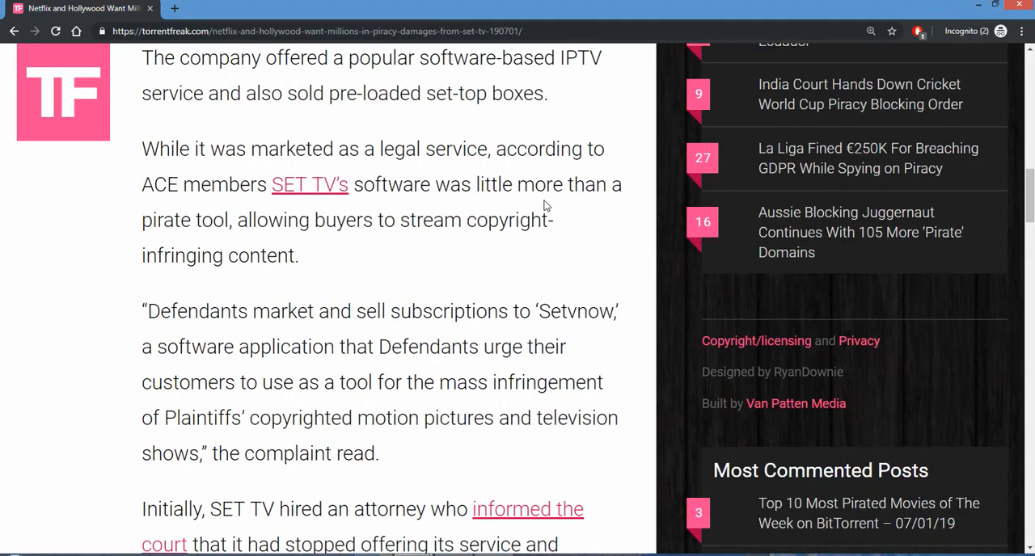
scroll("down", 3)
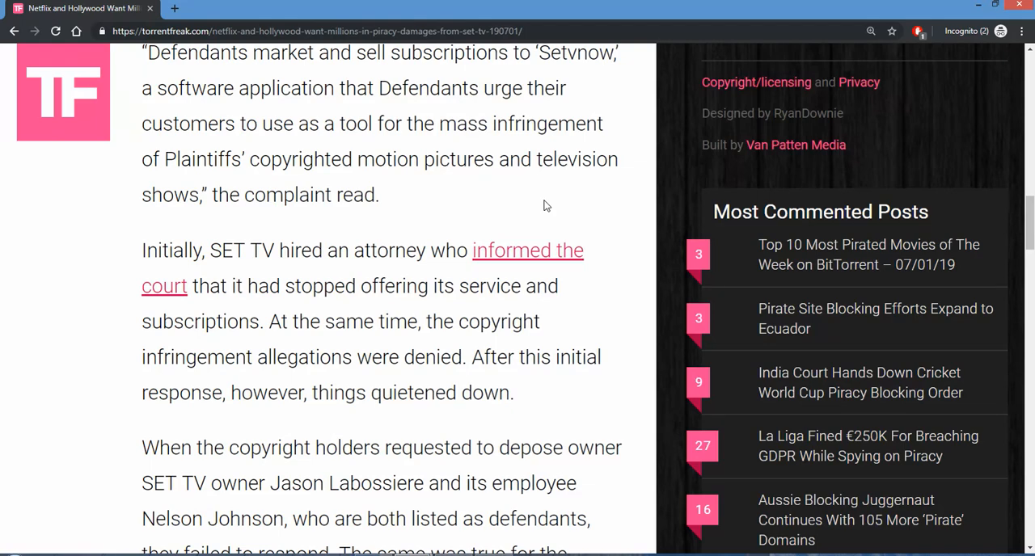
scroll("down", 3)
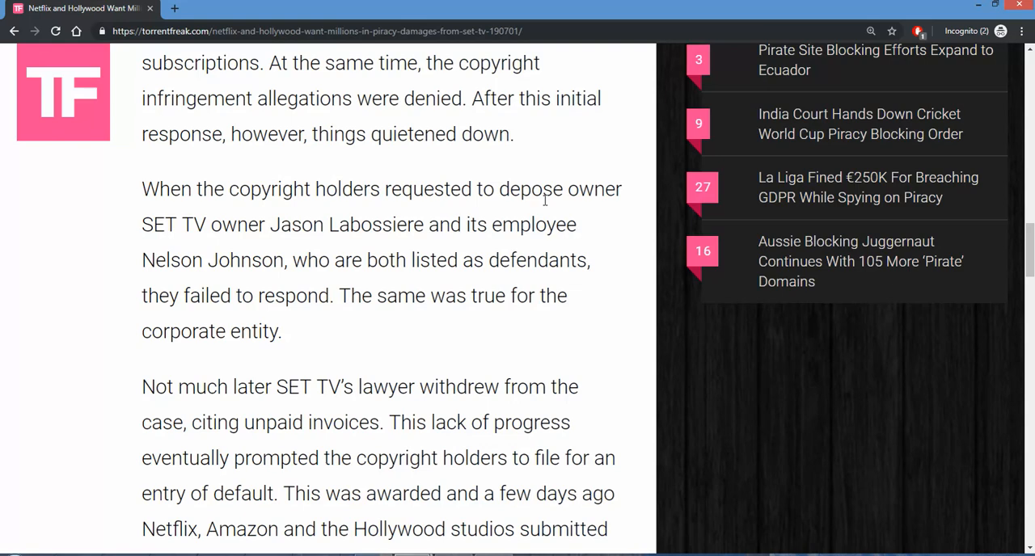
scroll("down", 3)
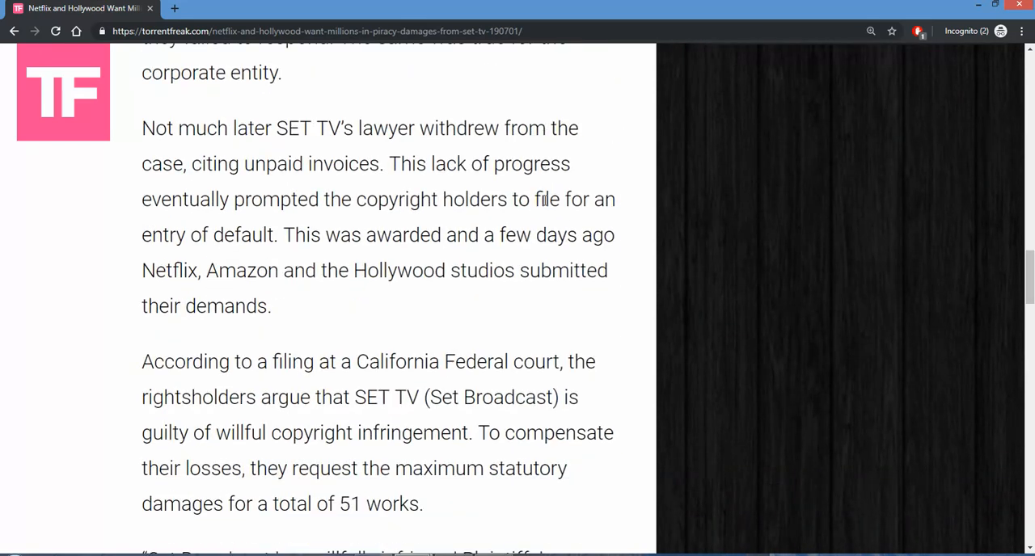
scroll("down", 3)
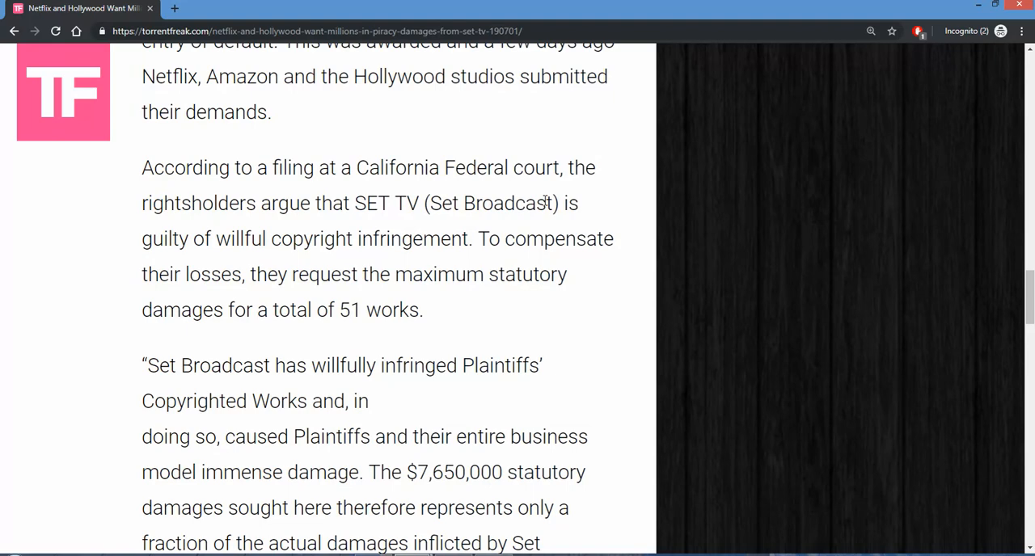
scroll("down", 3)
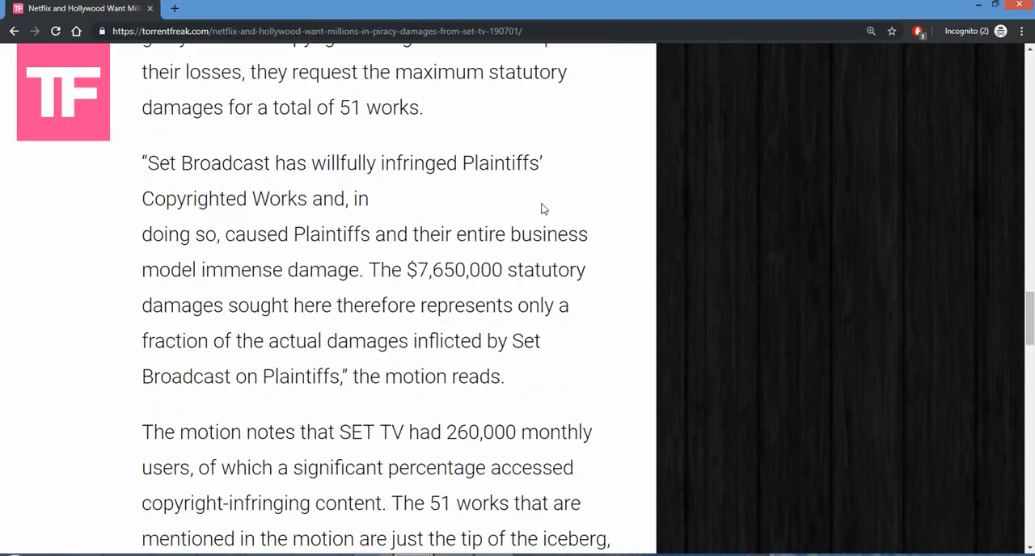
scroll("down", 3)
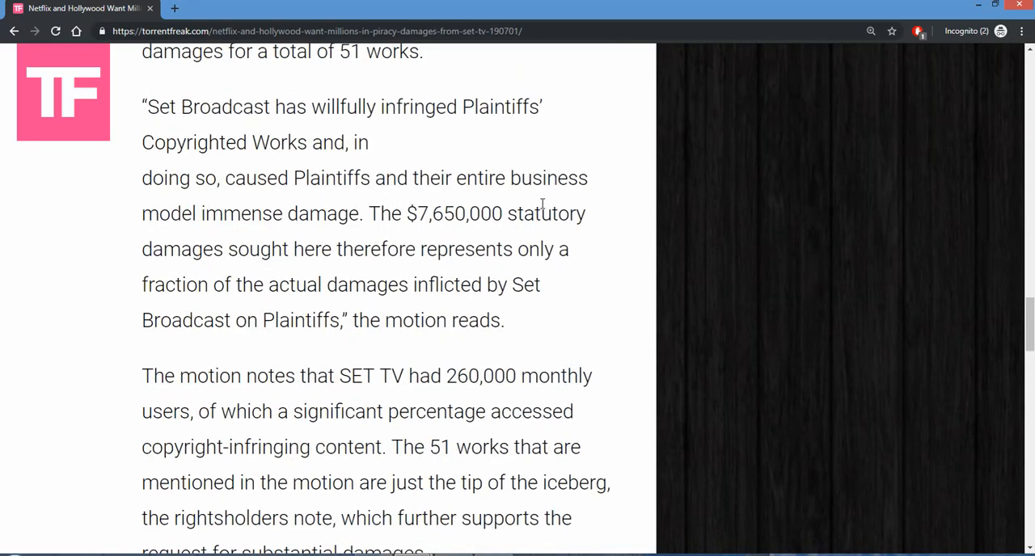
mouse_move(611, 281)
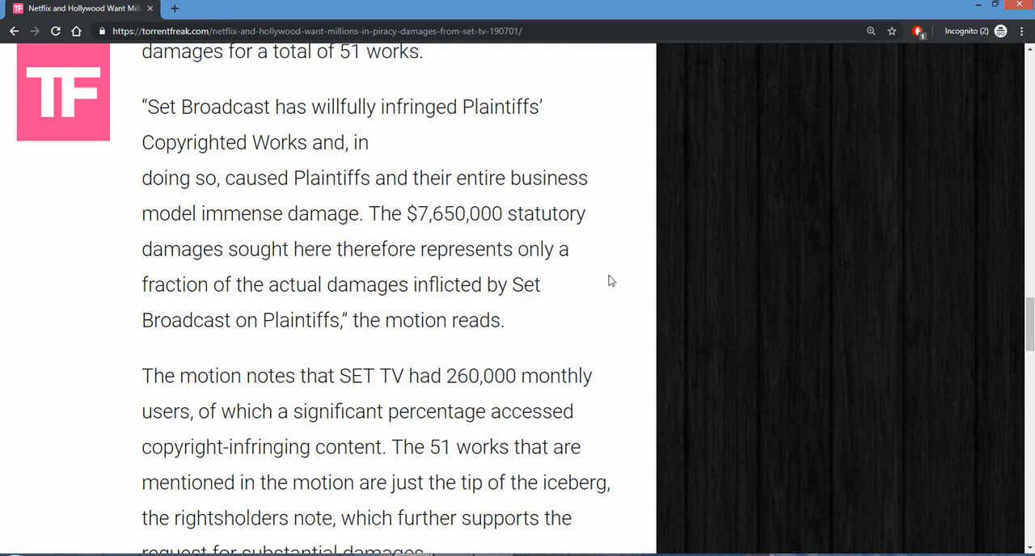
mouse_move(608, 278)
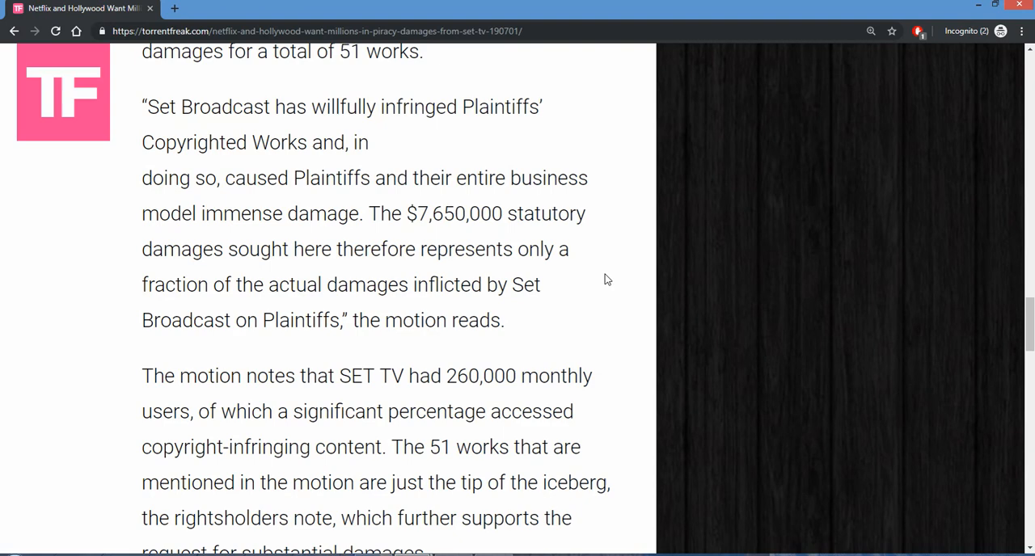
scroll("down", 3)
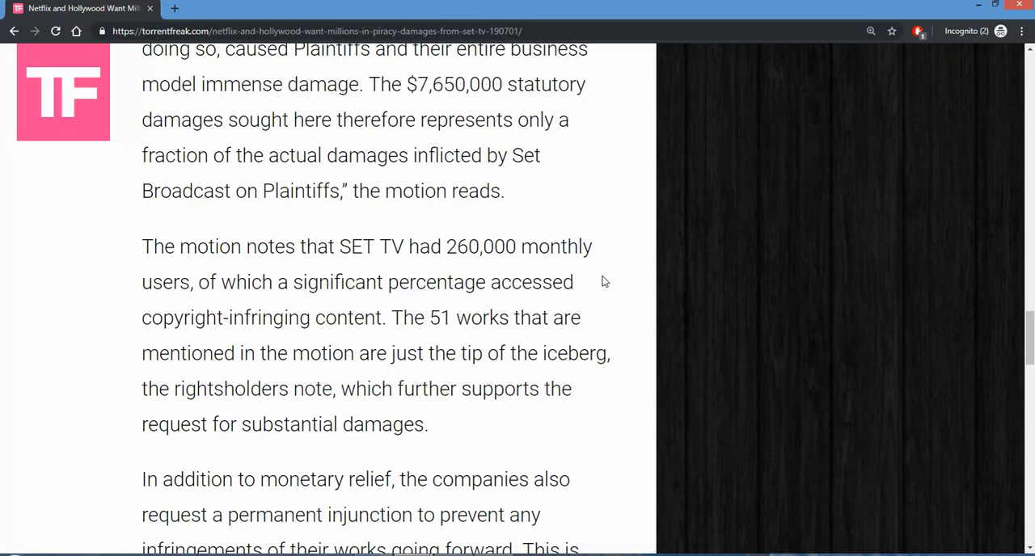
mouse_move(382, 317)
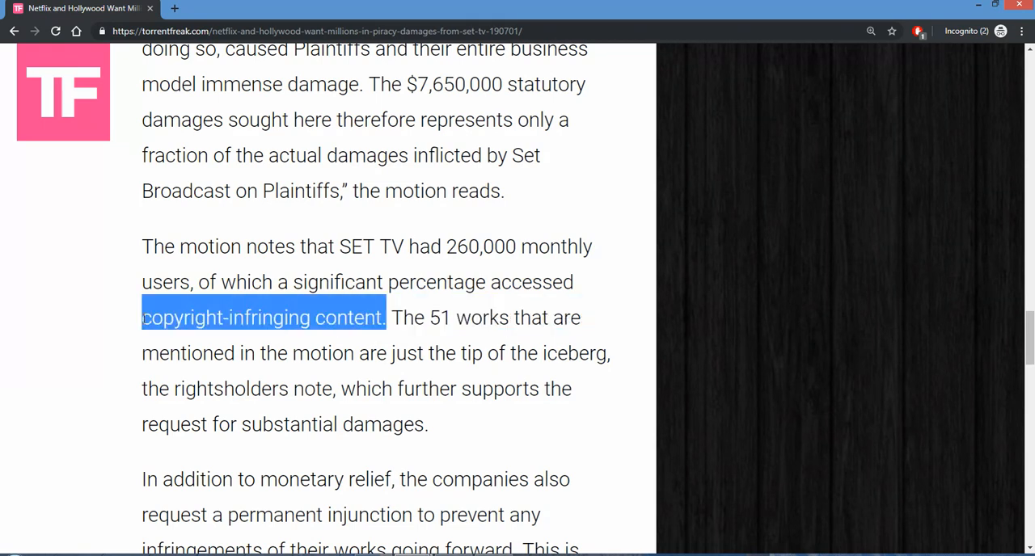
mouse_move(589, 401)
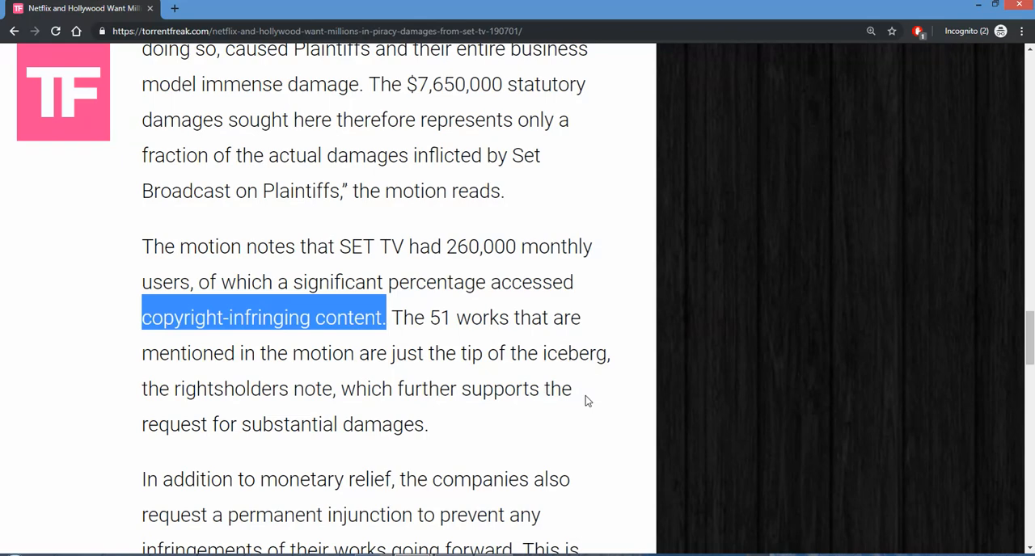
mouse_move(591, 397)
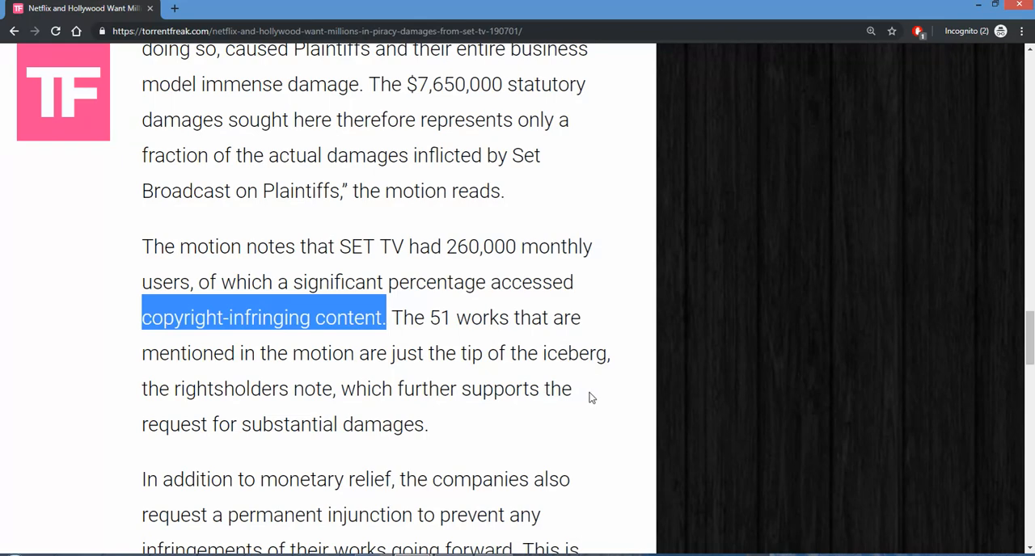
Scroll through the injunction request to the closing note on SET TV's $90 million Dish settlement
scroll("down", 3)
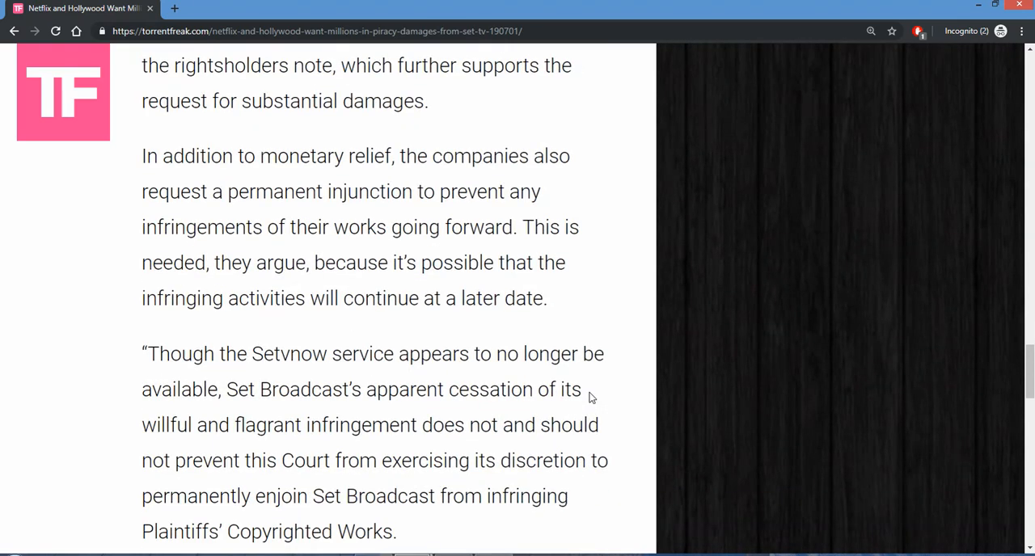
scroll("down", 3)
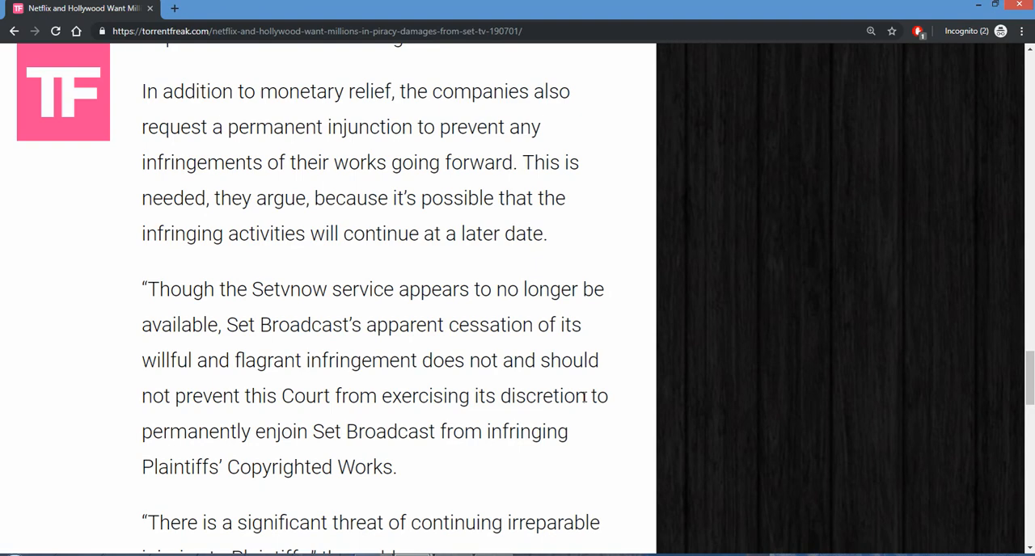
scroll("down", 3)
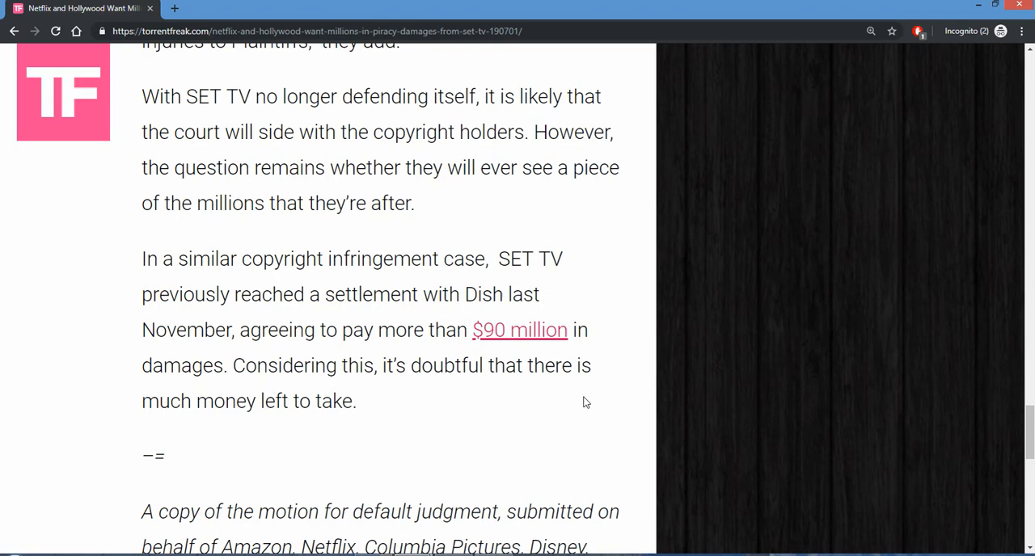
scroll("down", 3)
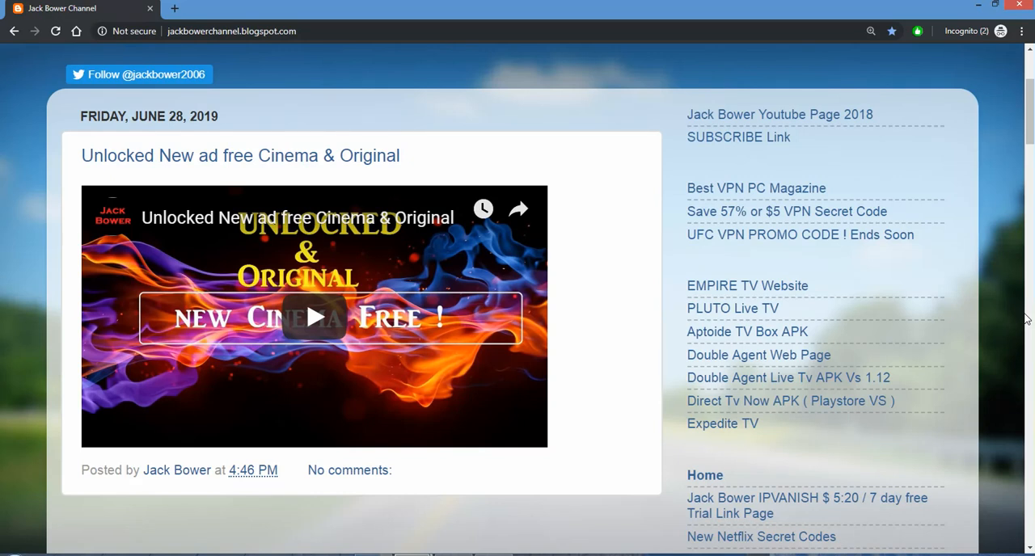
mouse_move(720, 152)
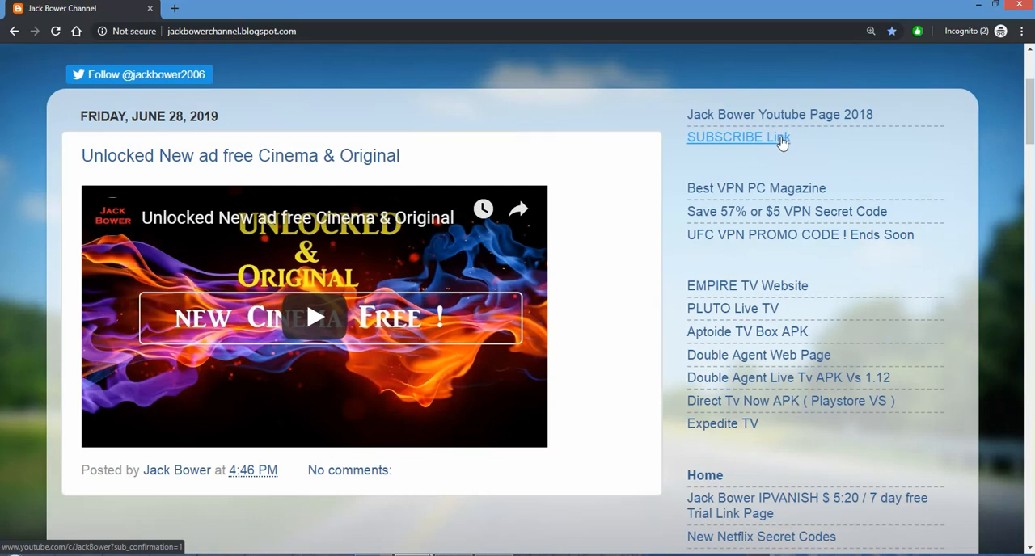
mouse_move(780, 113)
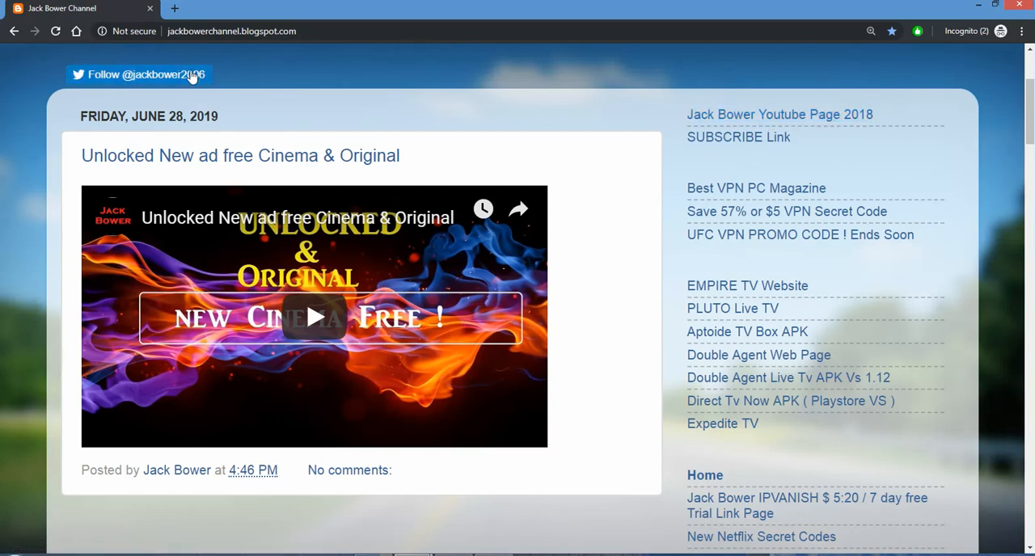
mouse_move(359, 105)
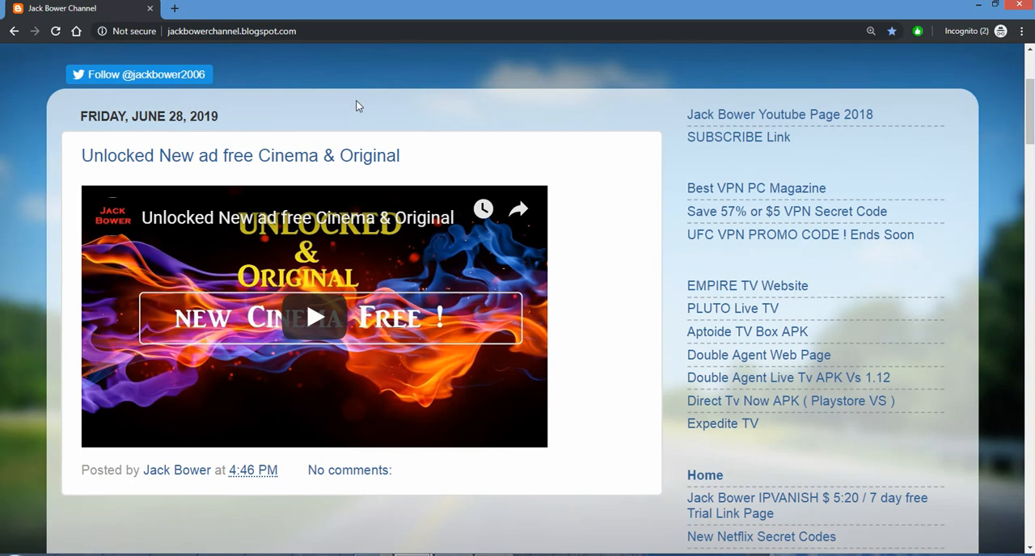